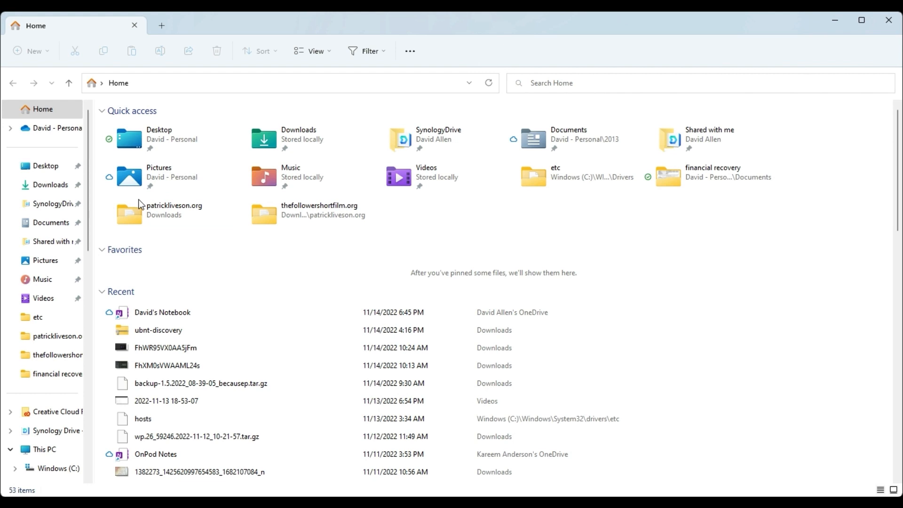
# Step: Add a second File Explorer tab, also showing Home
pyautogui.click(173, 214)
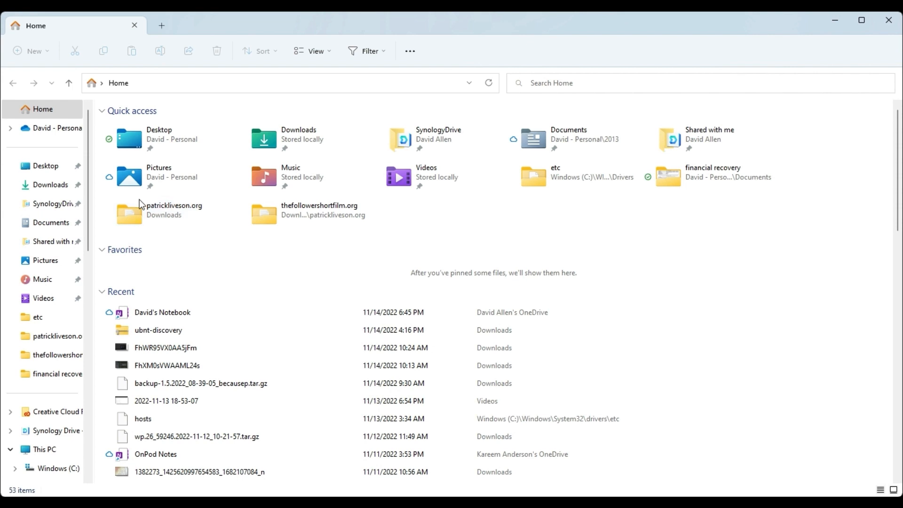
pyautogui.click(173, 210)
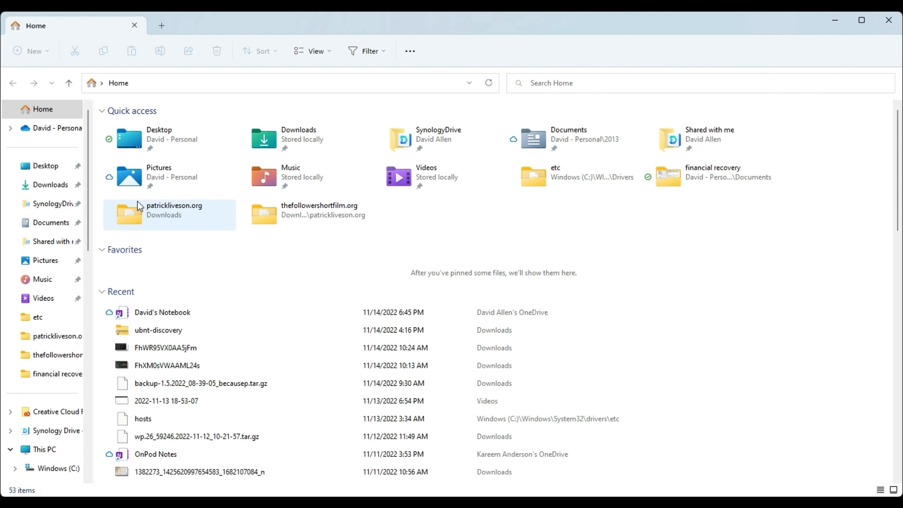
pyautogui.moveTo(144, 206)
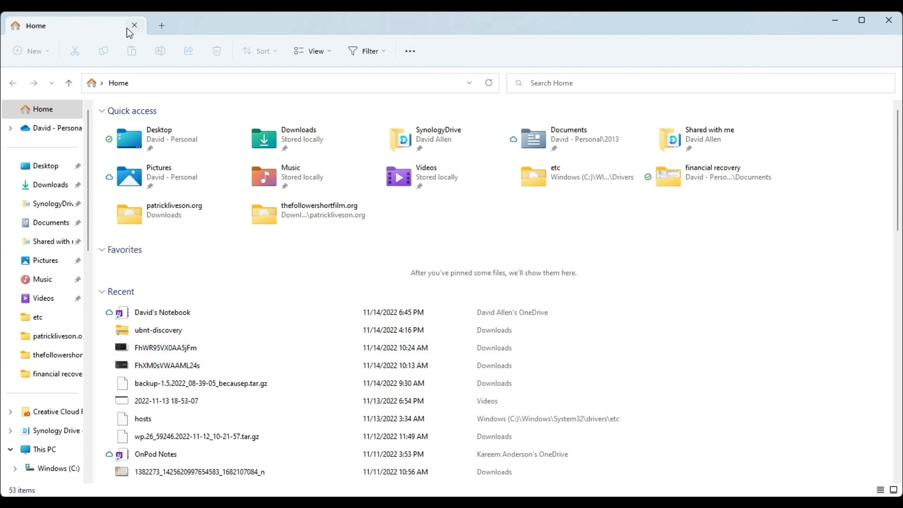
pyautogui.moveTo(117, 17)
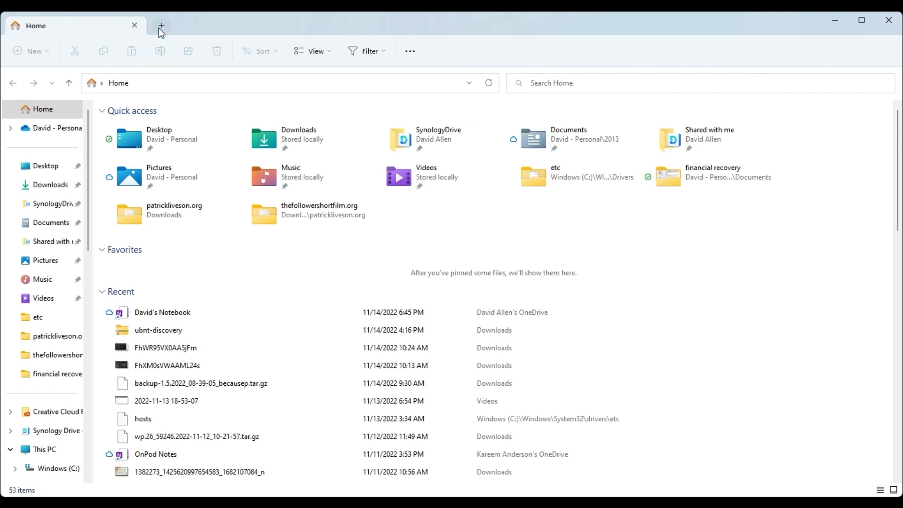
pyautogui.click(161, 26)
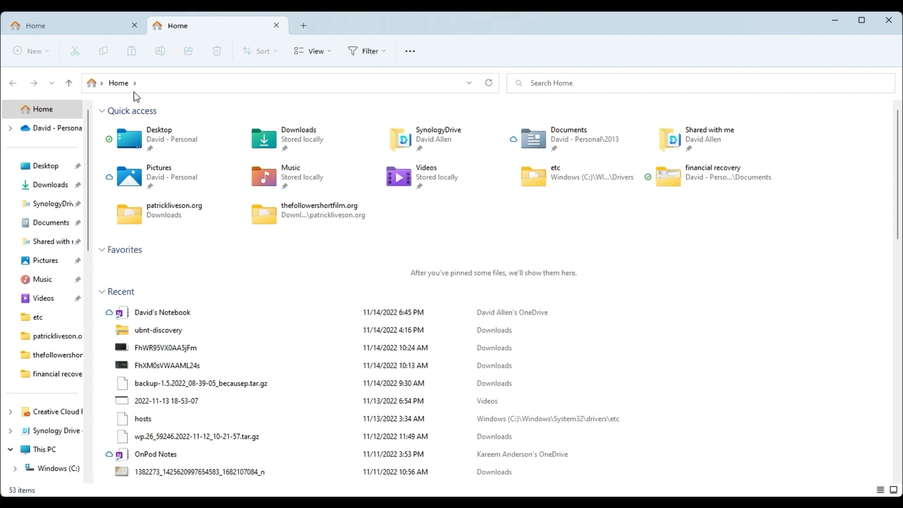
pyautogui.moveTo(116, 99)
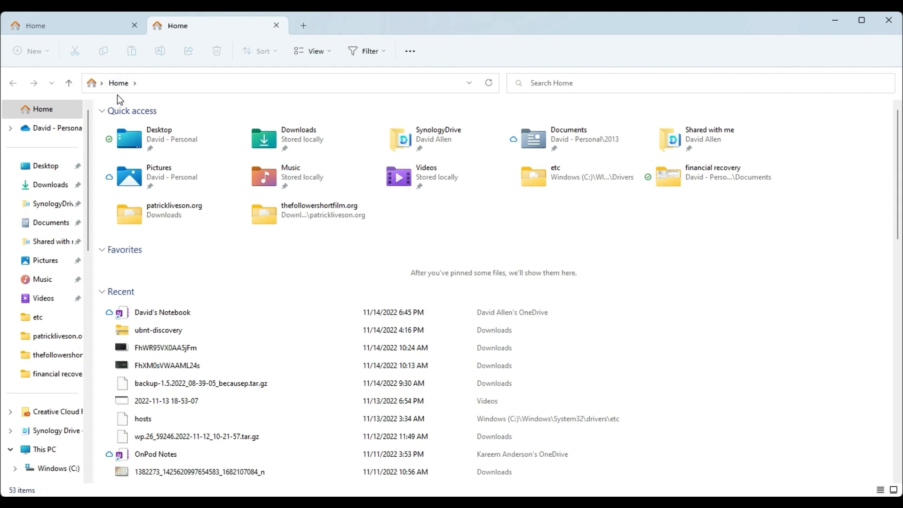
pyautogui.moveTo(109, 105)
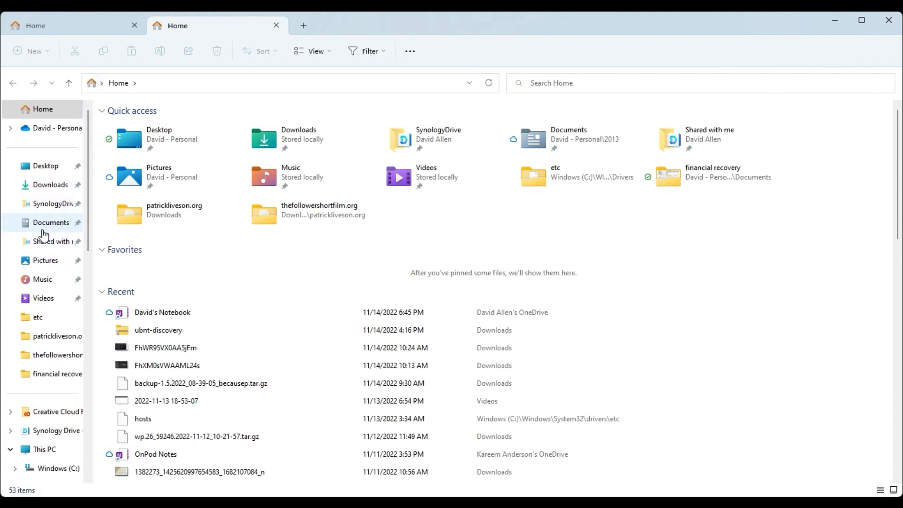
pyautogui.moveTo(140, 271)
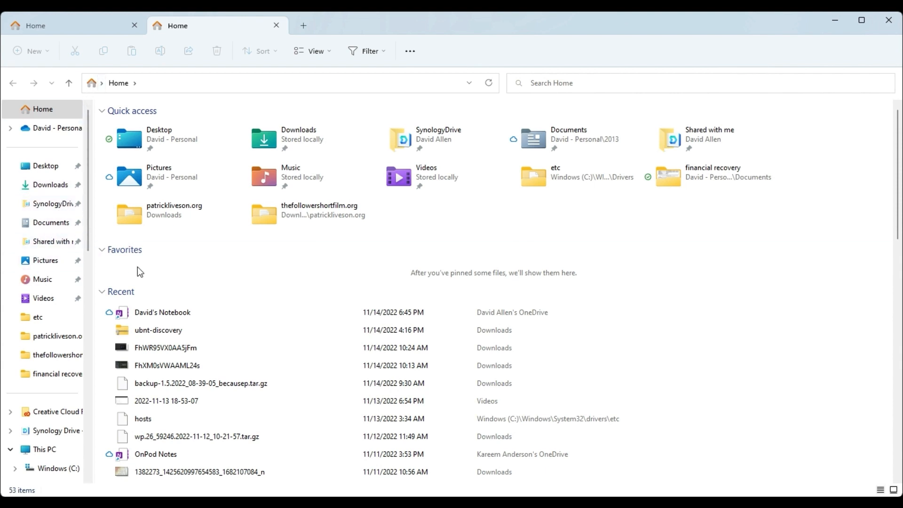
pyautogui.moveTo(104, 164)
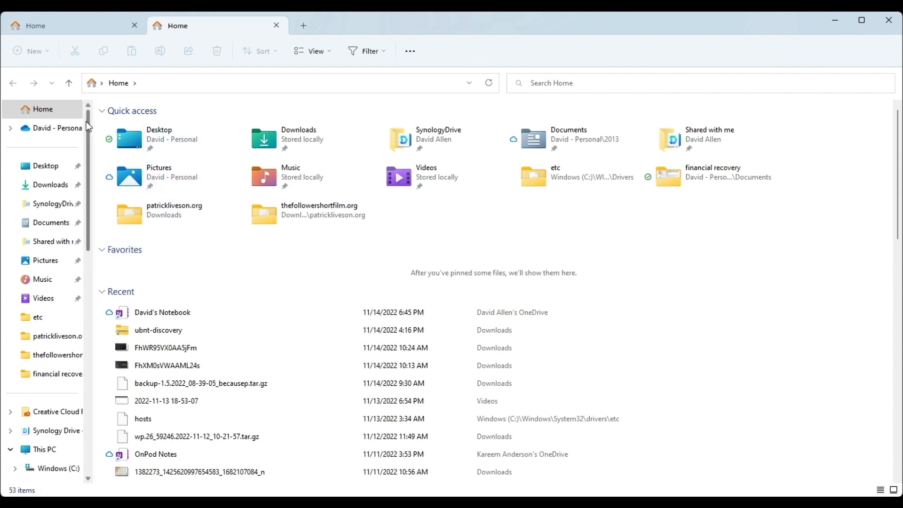
# Step: Return to the first tab and navigate it to the Videos folder
pyautogui.click(57, 25)
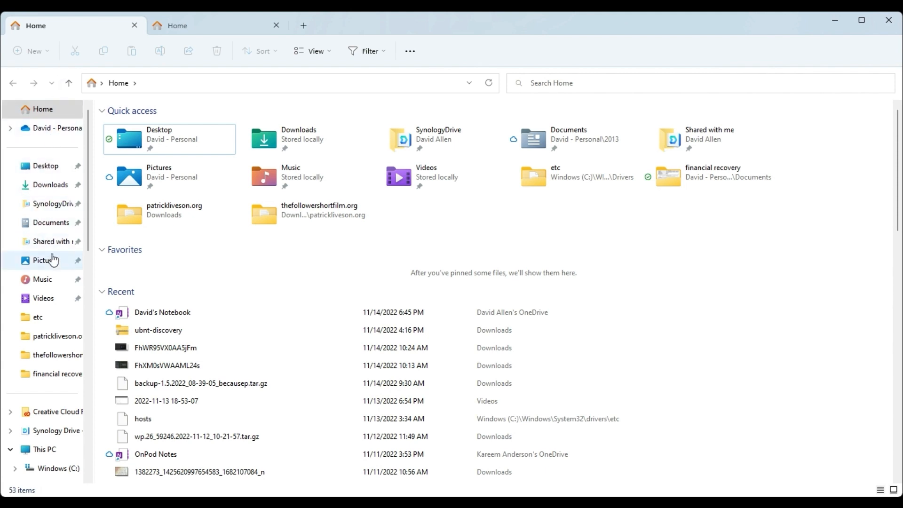
pyautogui.click(44, 299)
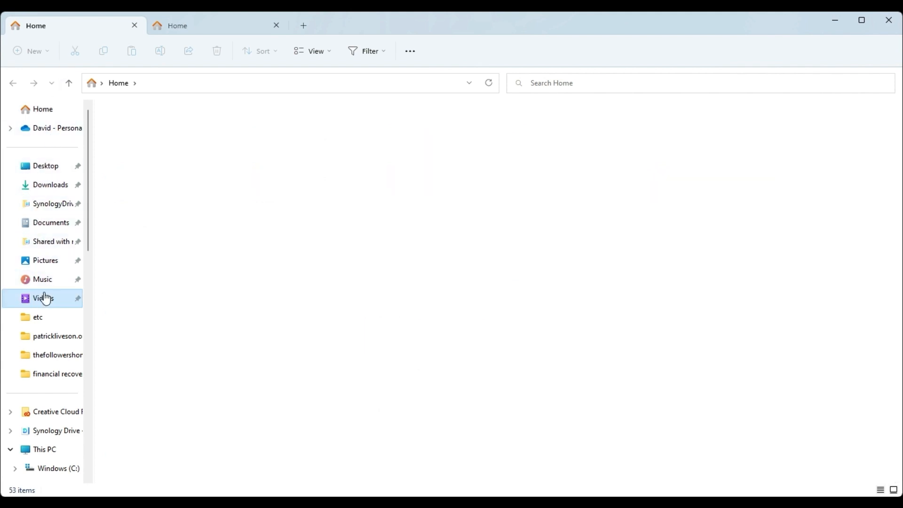
# Step: Show Videos in the first tab and Downloads in the second tab
pyautogui.click(43, 298)
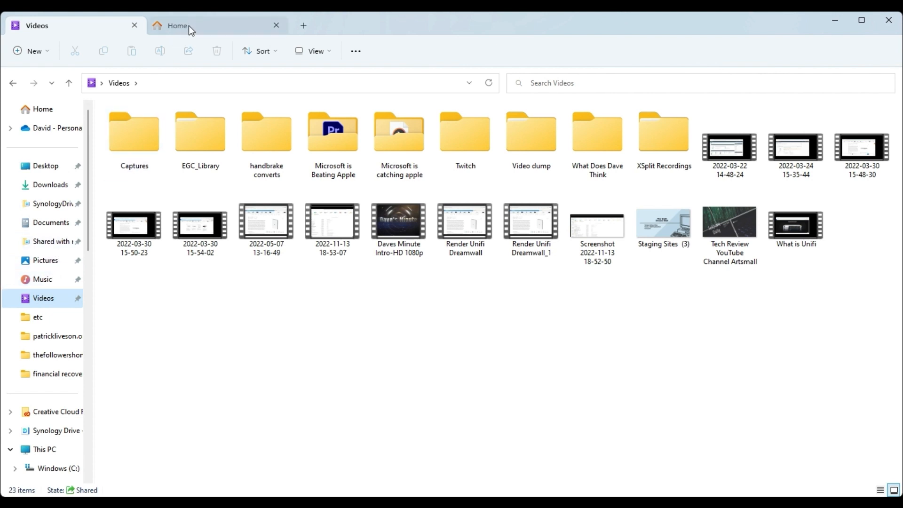
pyautogui.moveTo(190, 30)
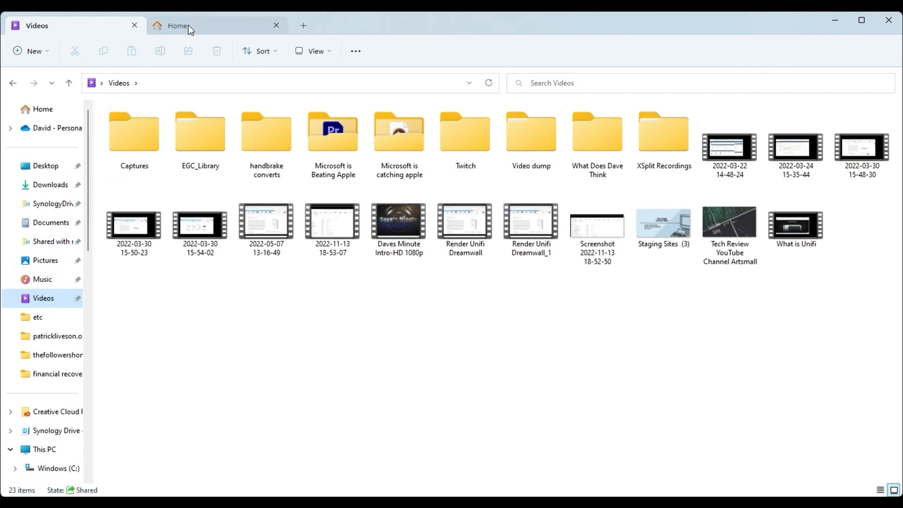
pyautogui.click(178, 25)
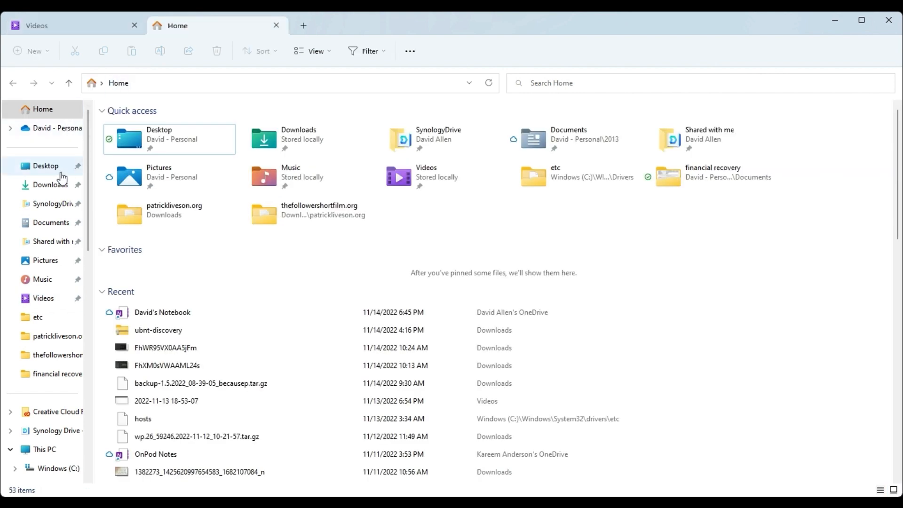
pyautogui.click(51, 185)
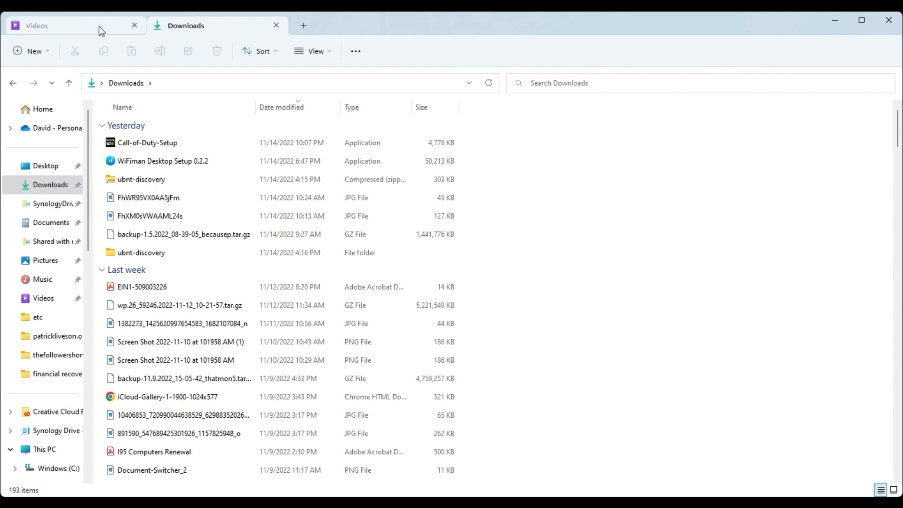
# Step: Copy the Video dump folder from the Videos tab and paste it into Downloads
pyautogui.click(51, 25)
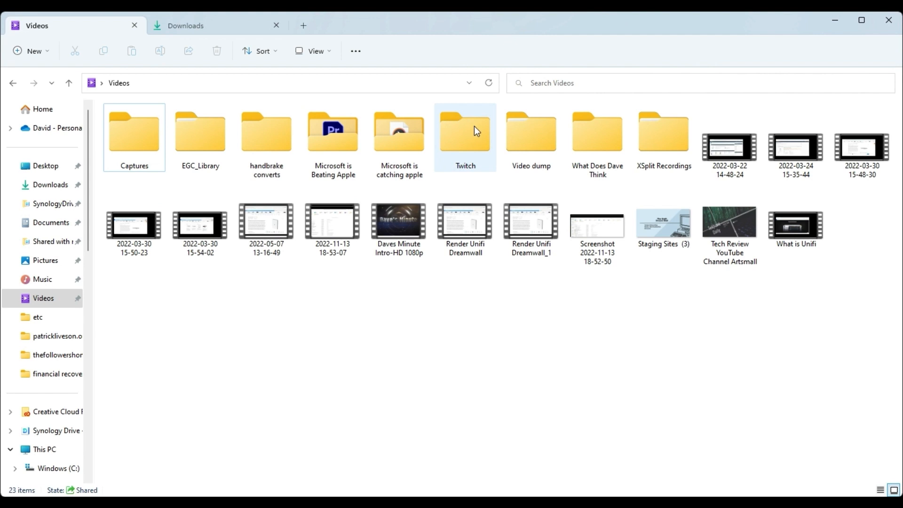
pyautogui.click(530, 137)
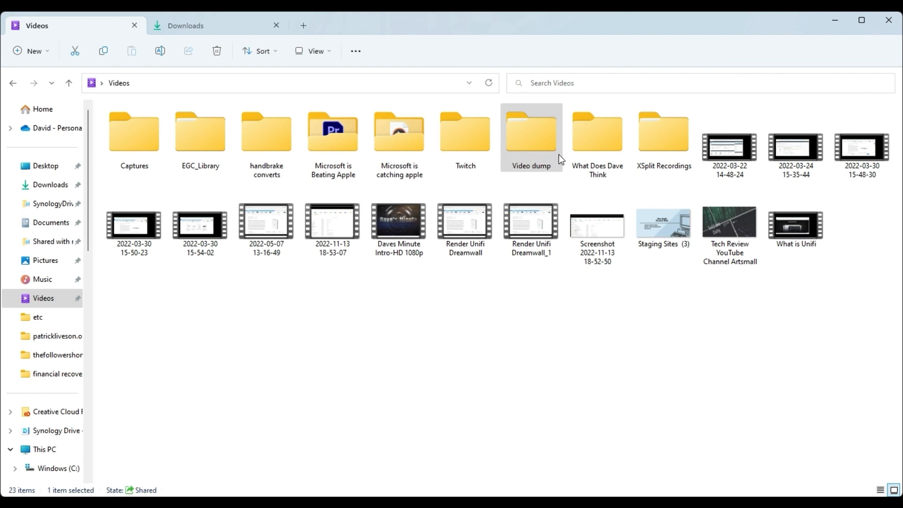
pyautogui.click(530, 132)
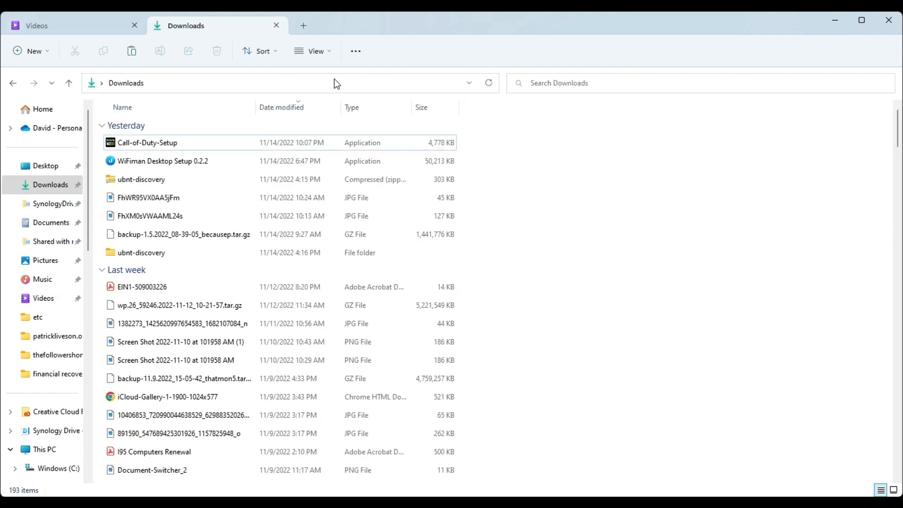
pyautogui.click(666, 298)
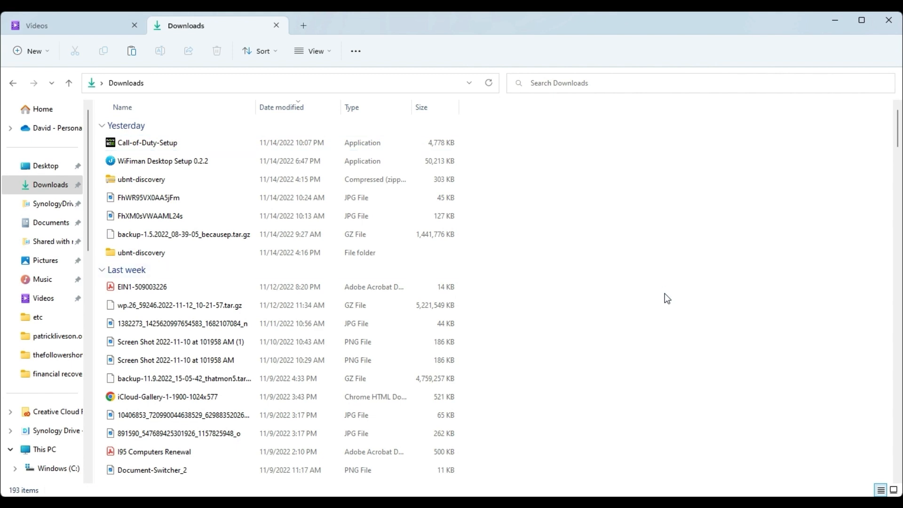
pyautogui.moveTo(681, 308)
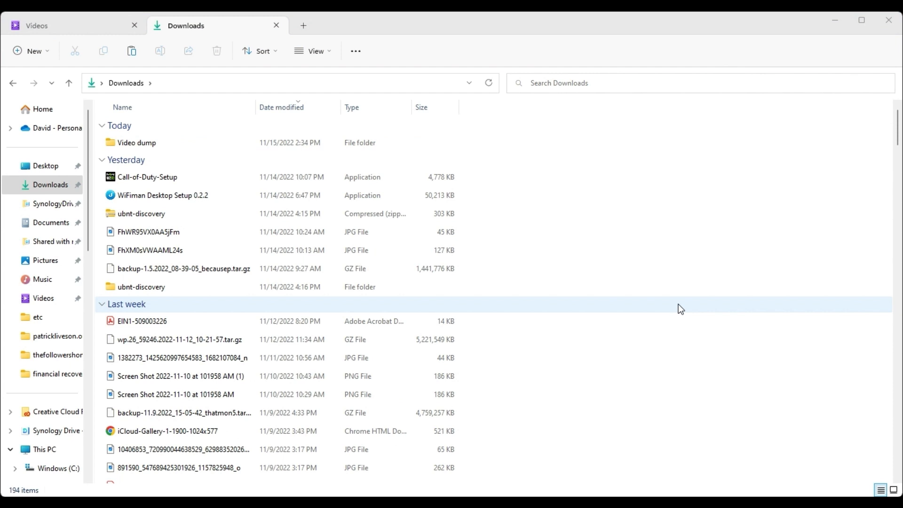
pyautogui.moveTo(675, 303)
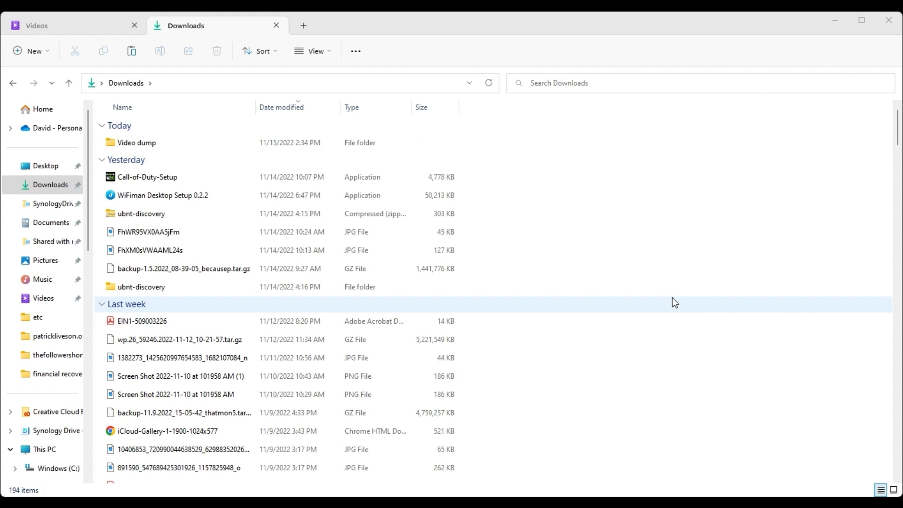
pyautogui.moveTo(666, 291)
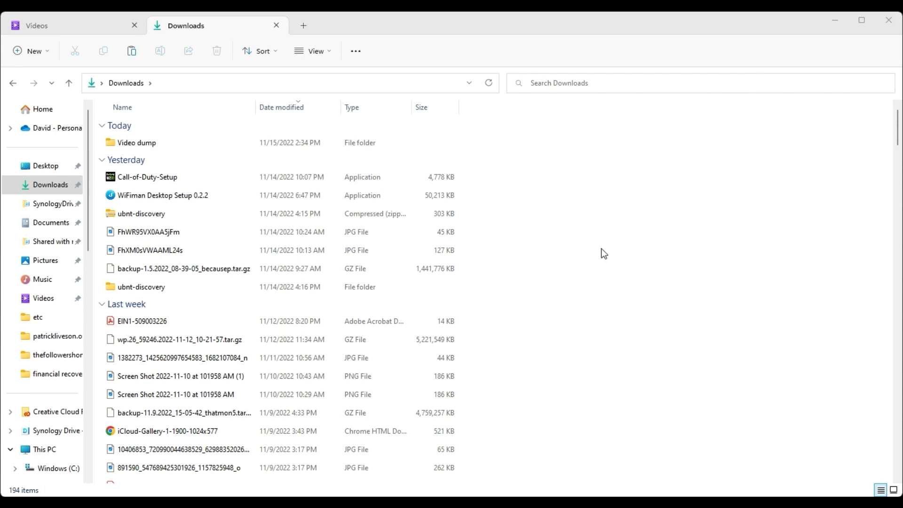
pyautogui.moveTo(320, 34)
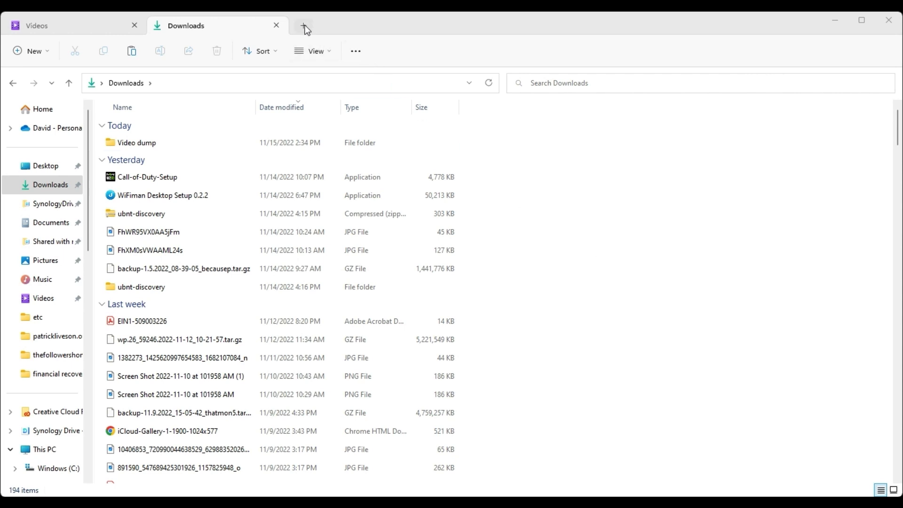
# Step: Open a third tab on Home beside the Videos and Downloads tabs
pyautogui.click(136, 142)
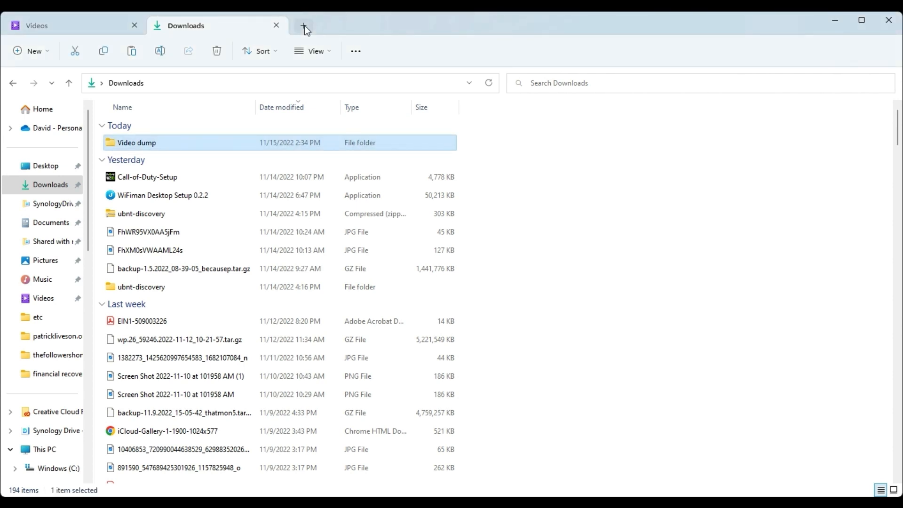
pyautogui.click(304, 25)
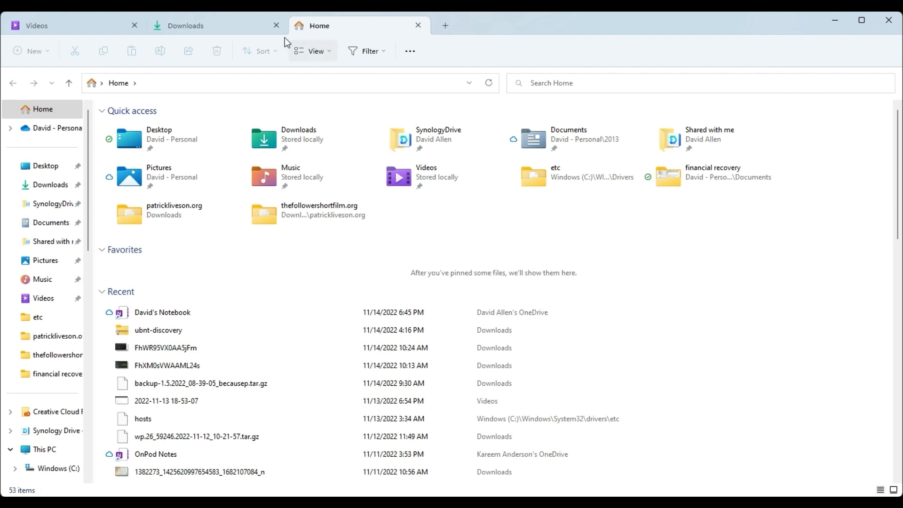
pyautogui.moveTo(235, 60)
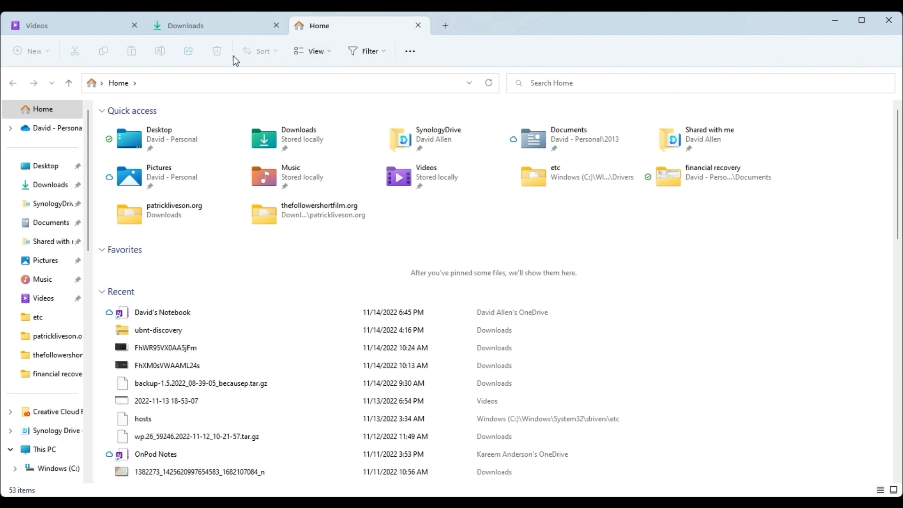
pyautogui.moveTo(658, 63)
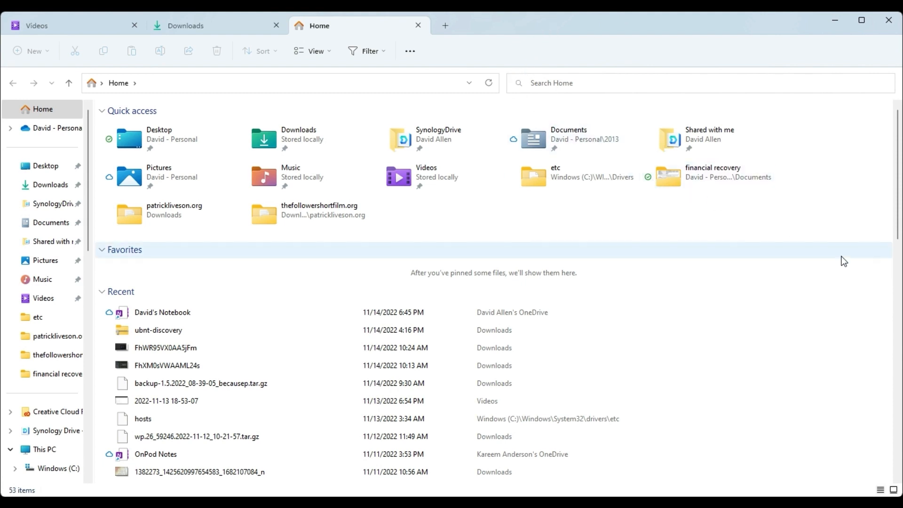
pyautogui.moveTo(827, 257)
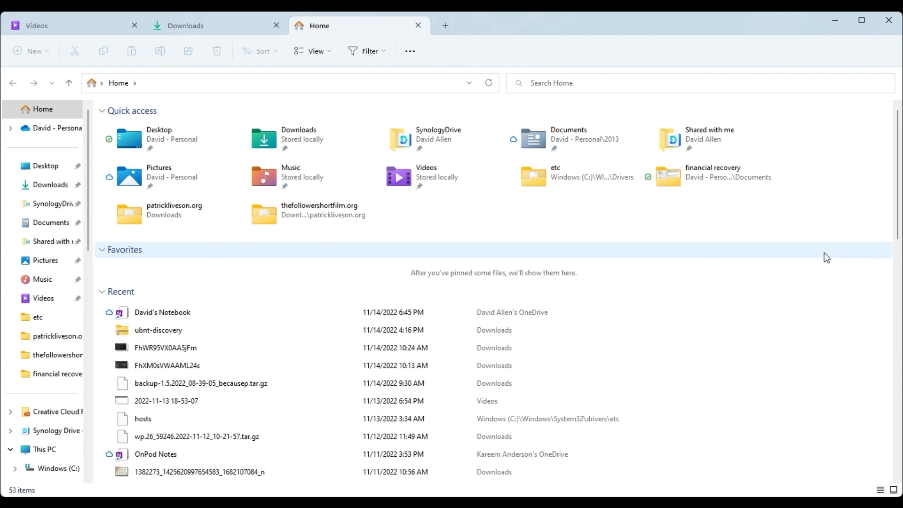
pyautogui.moveTo(819, 247)
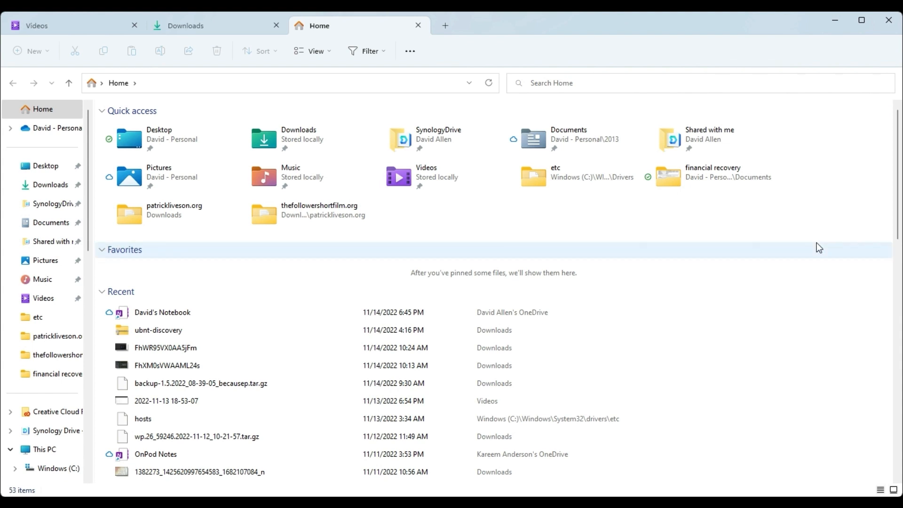